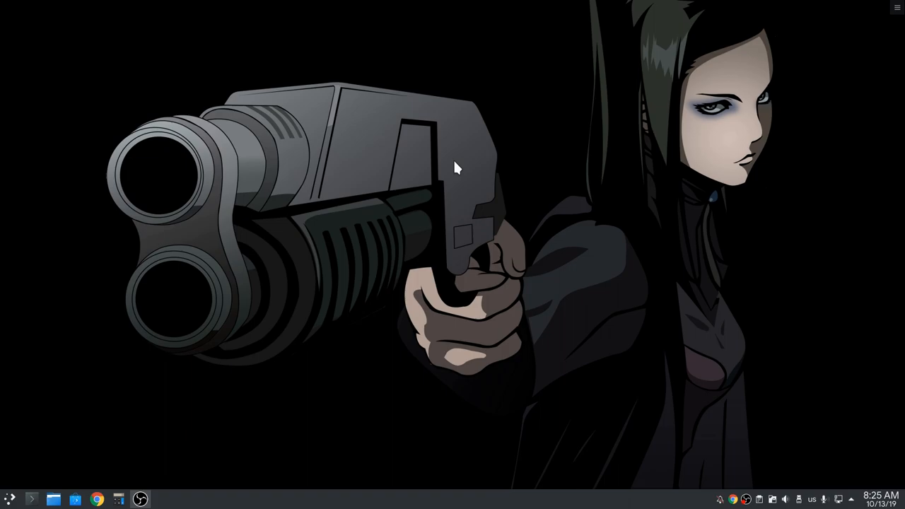
mouse_move(379, 160)
text(s)
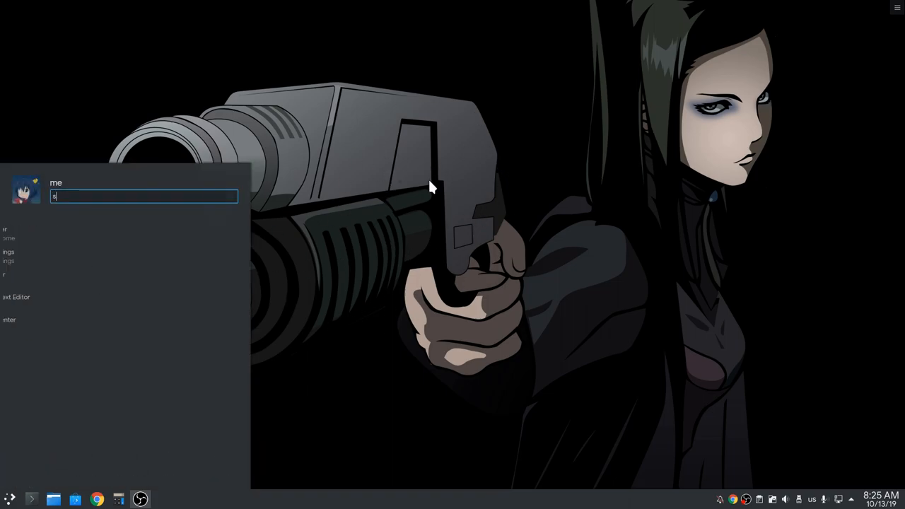
Search the application launcher for the System Settings app
text(ett)
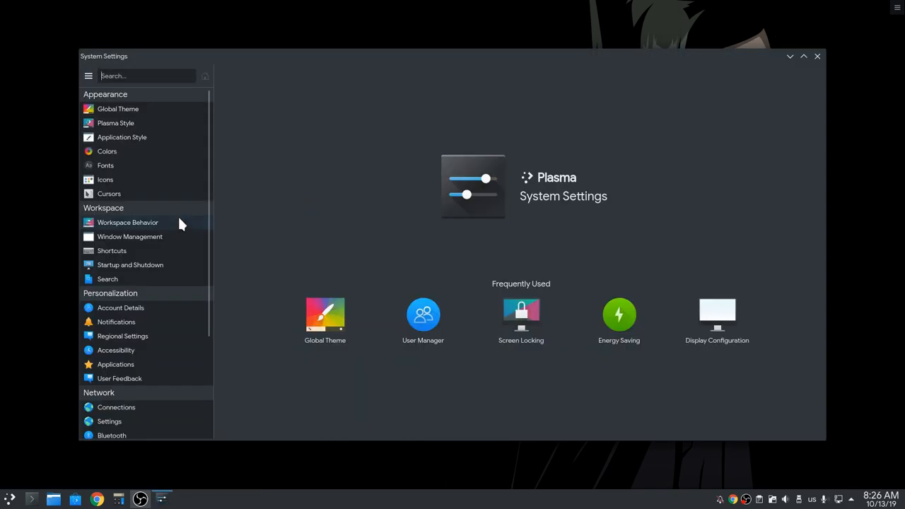
In Workspace Behavior > Virtual Desktops, set Rows to 2 and add desktops up to four
click(128, 221)
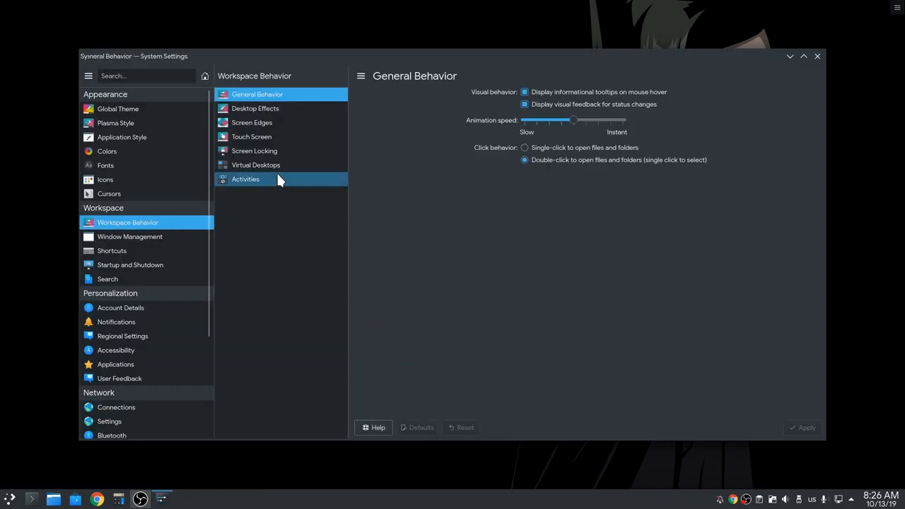
click(256, 164)
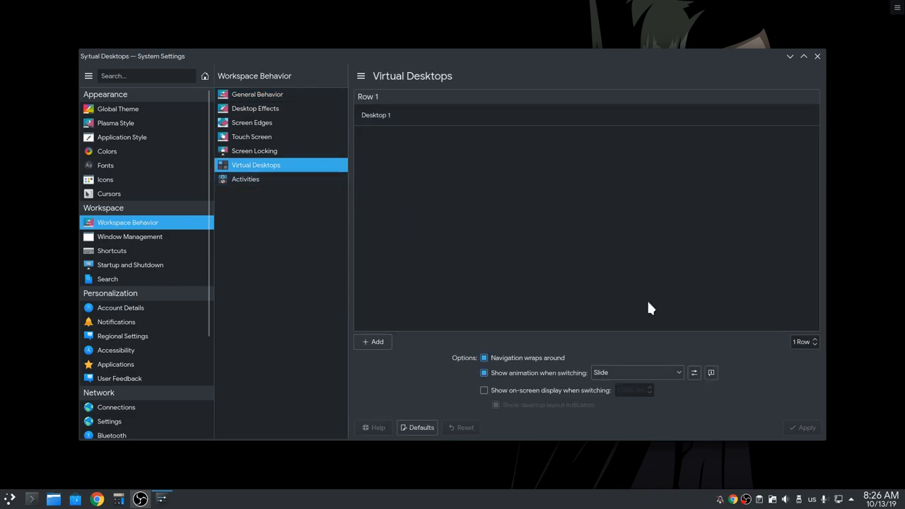
click(815, 339)
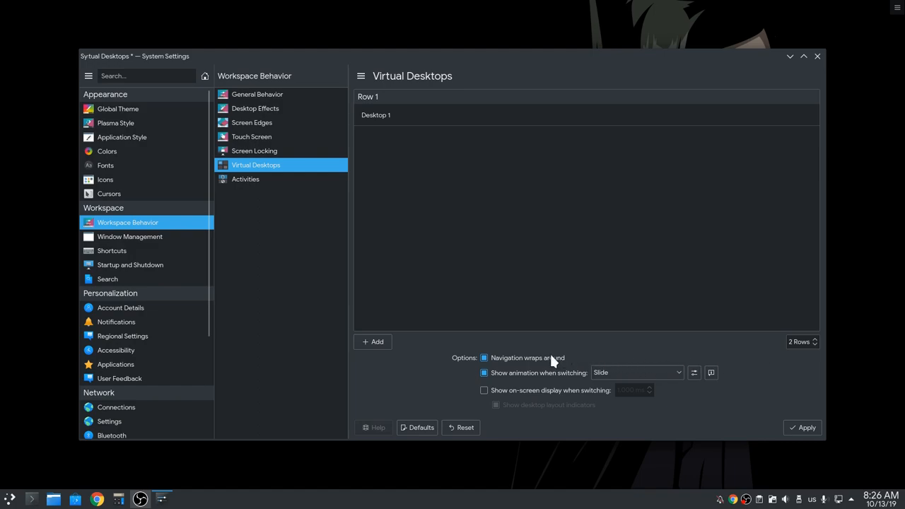
click(373, 341)
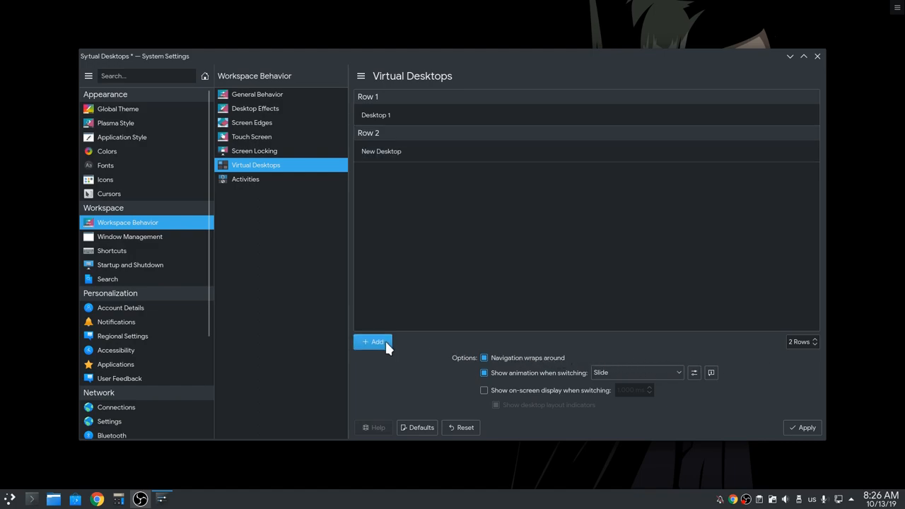
click(373, 341)
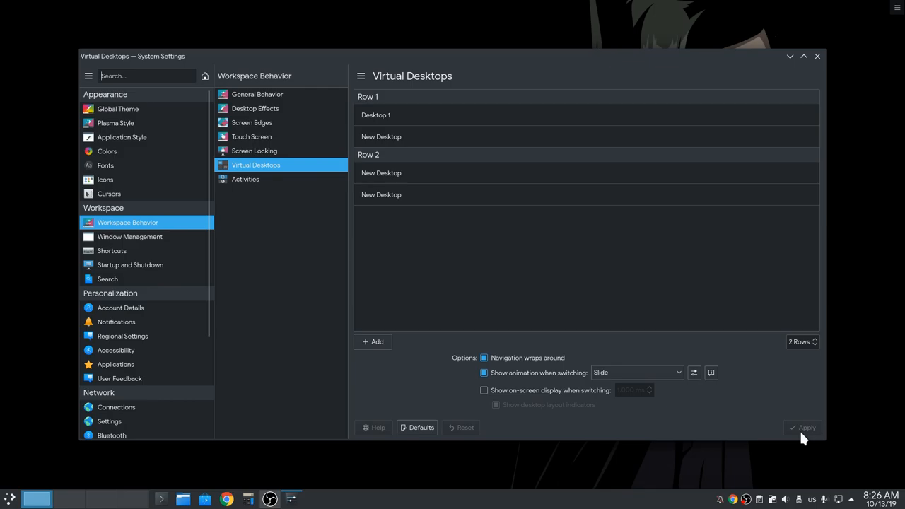
Briefly try three rows, return to two rows and apply the layout
click(814, 340)
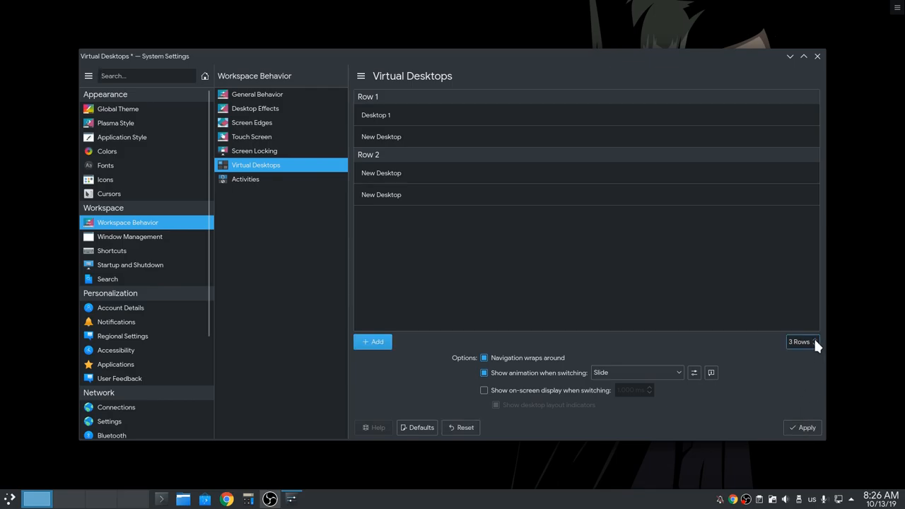
click(806, 427)
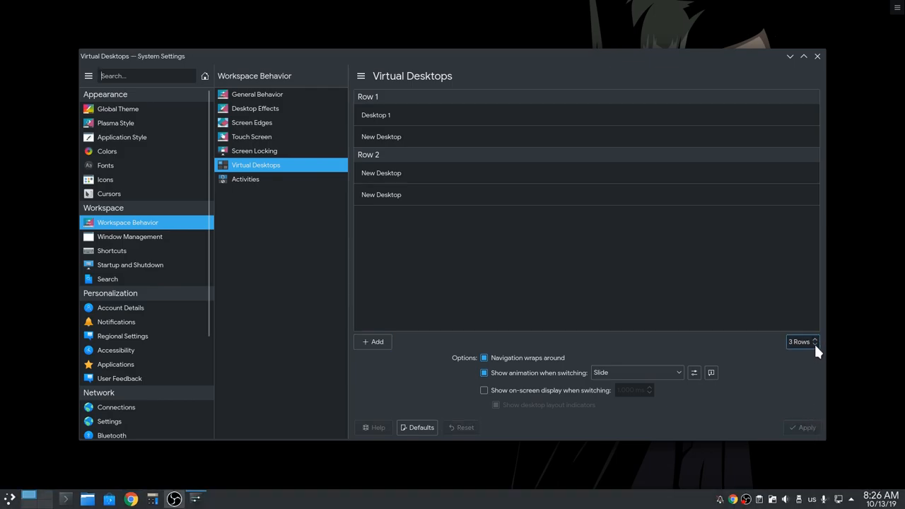
click(815, 345)
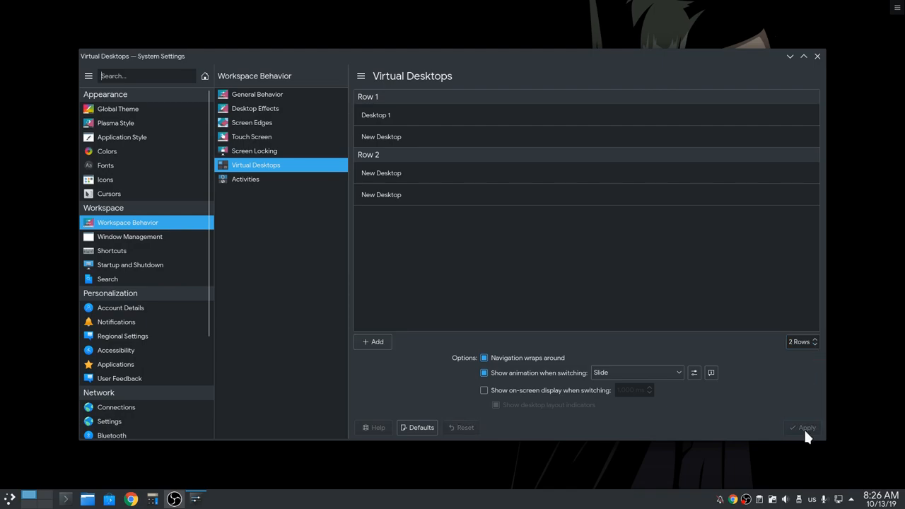
mouse_move(233, 468)
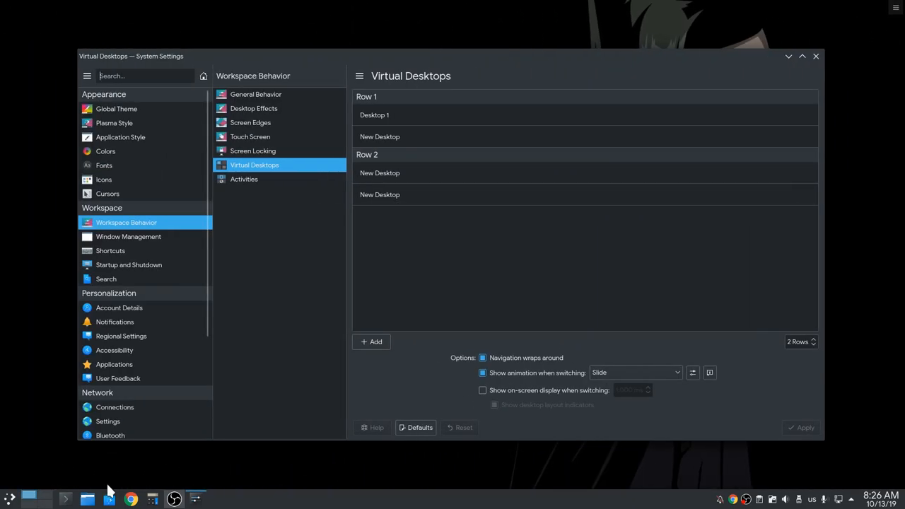
click(633, 373)
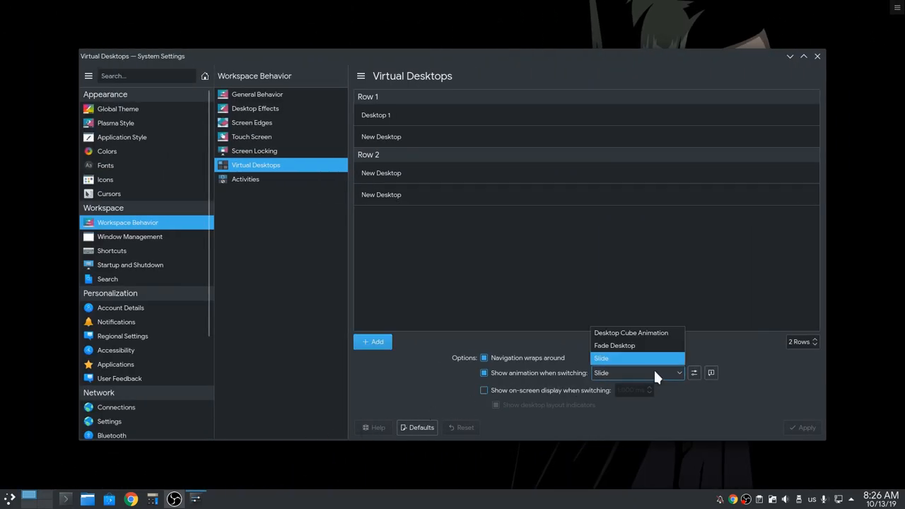
mouse_move(629, 332)
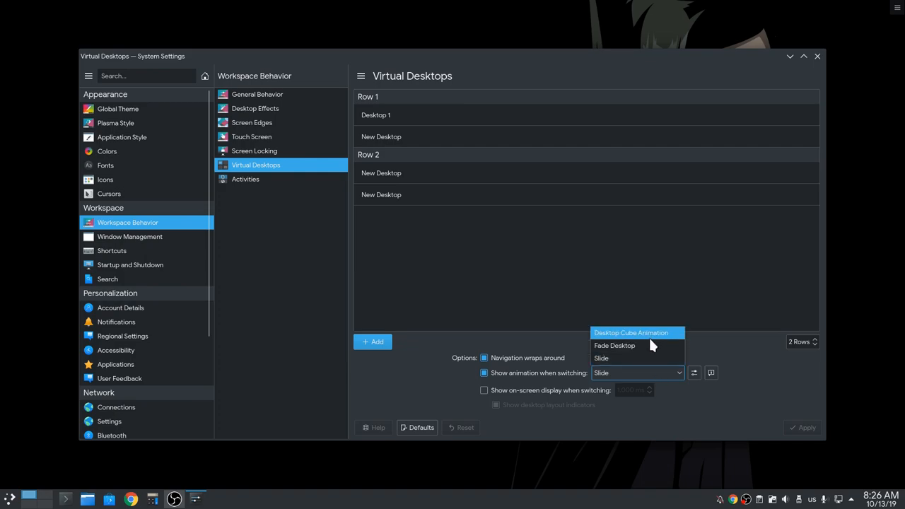
click(630, 333)
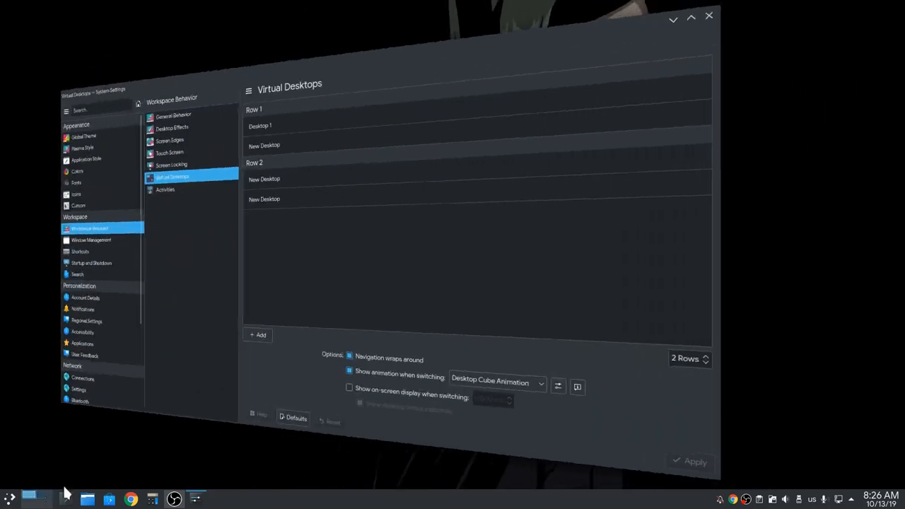
click(636, 373)
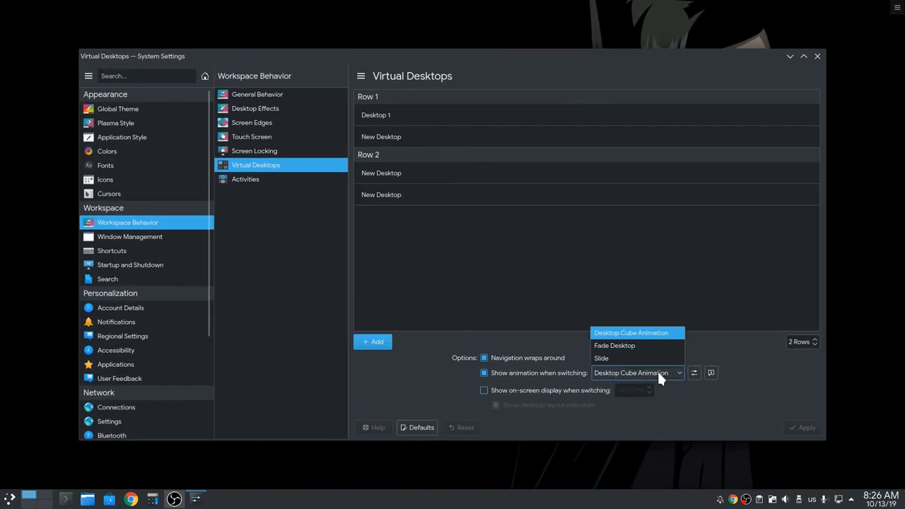
click(601, 357)
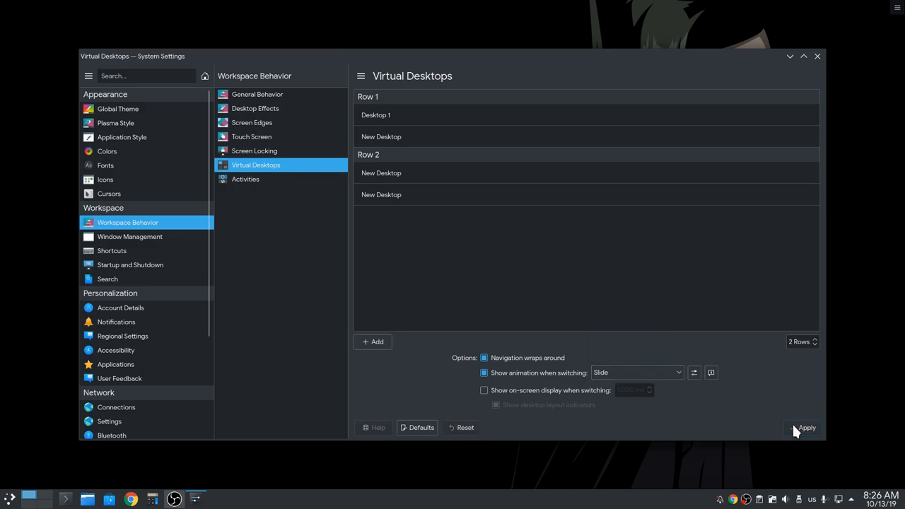
click(806, 426)
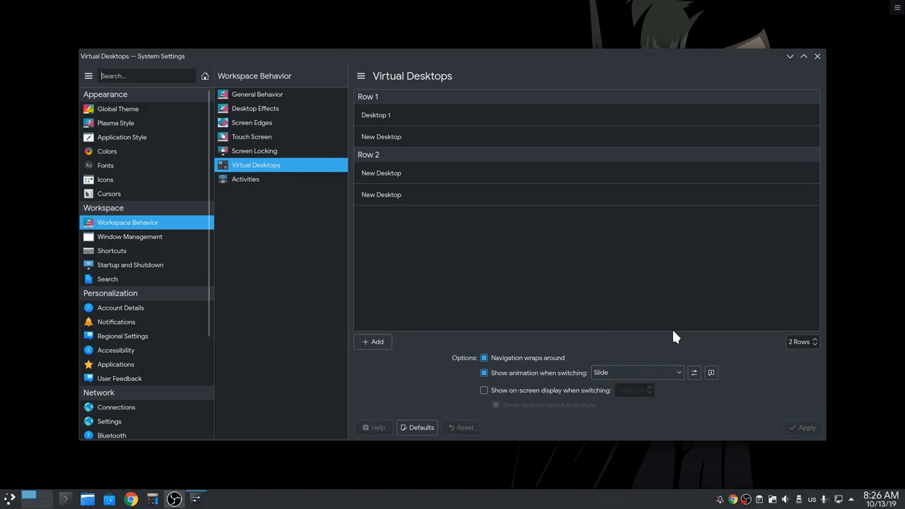
mouse_move(290, 153)
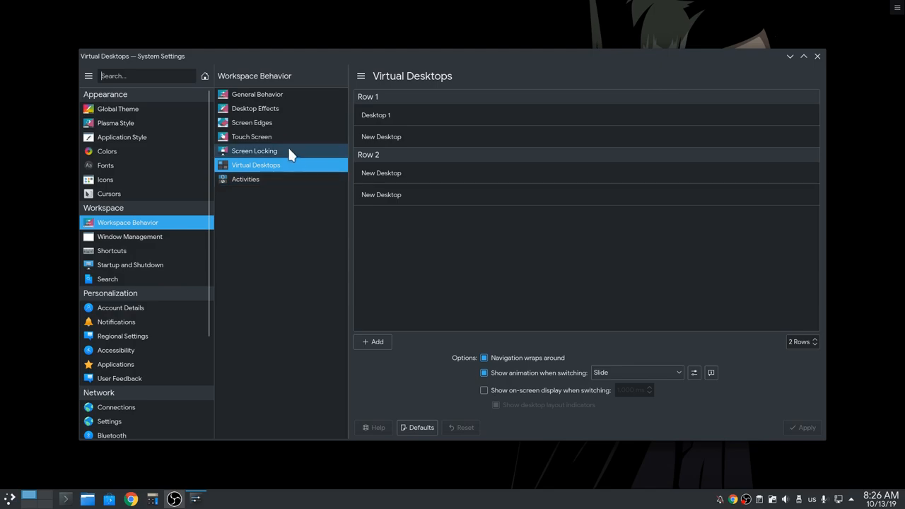
On Screen Edges, set the reactivation delay to 150 ms and apply
click(251, 122)
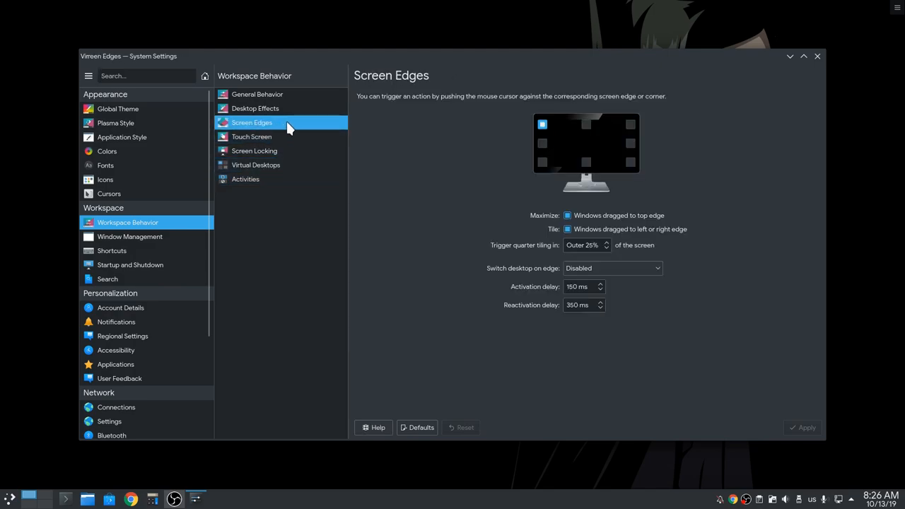
click(543, 125)
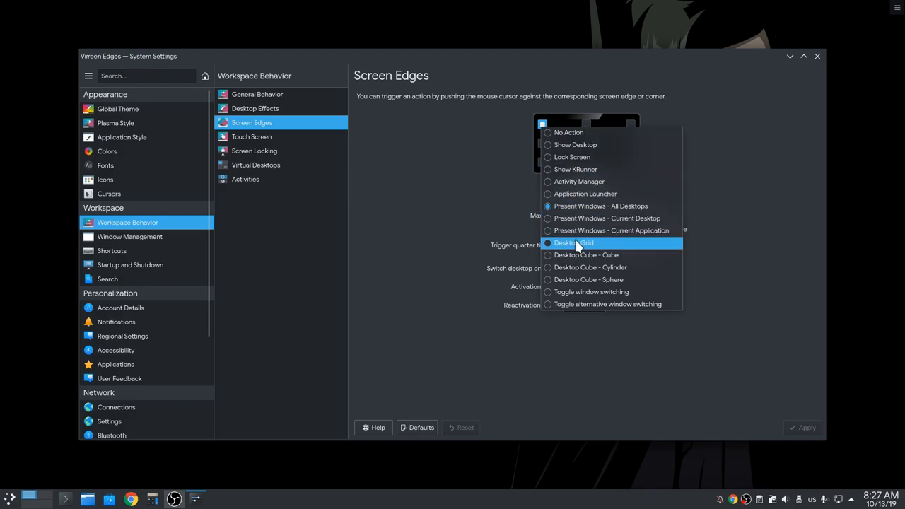
mouse_move(602, 249)
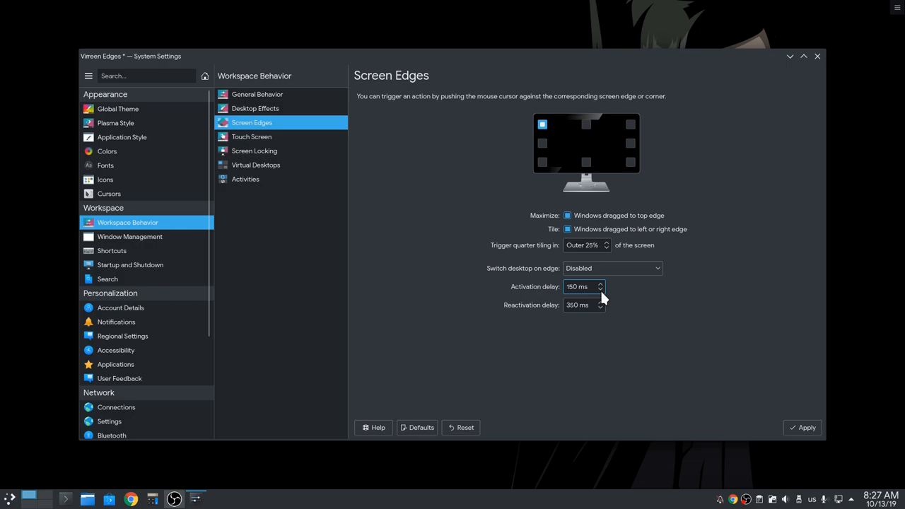
triple_click(577, 286)
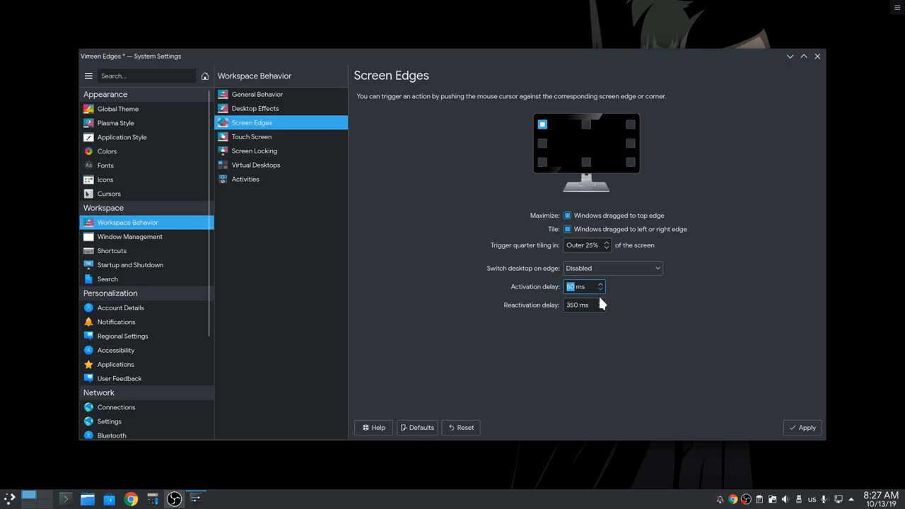
click(583, 306)
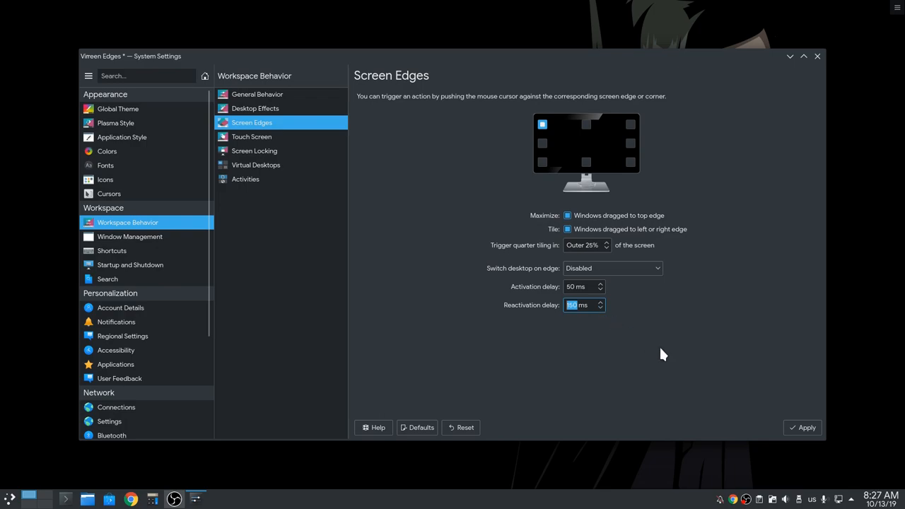
mouse_move(796, 423)
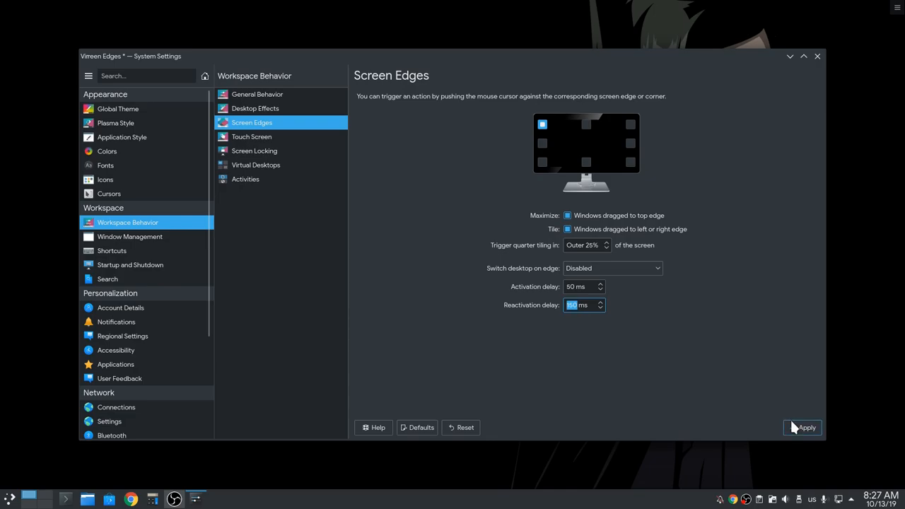
click(802, 427)
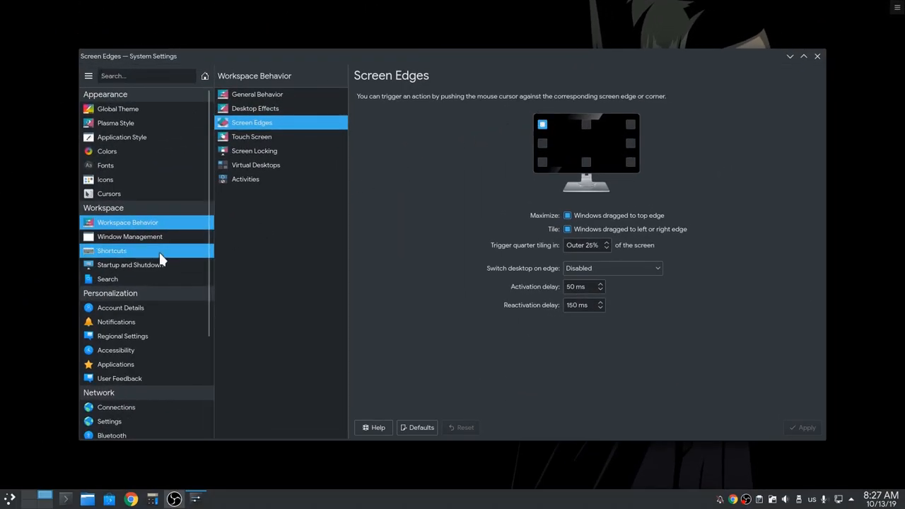
In Global Shortcuts, show KWin's shortcuts and scroll to Show Desktop Grid
click(112, 250)
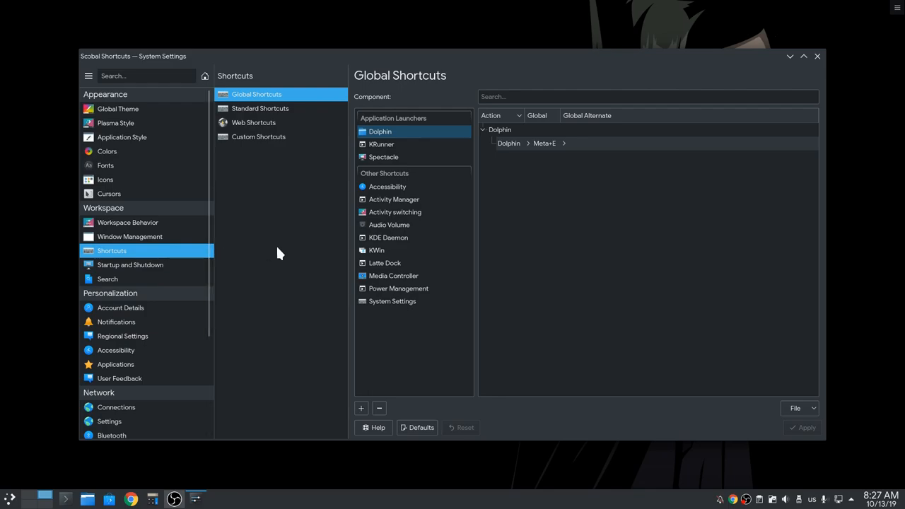
click(376, 250)
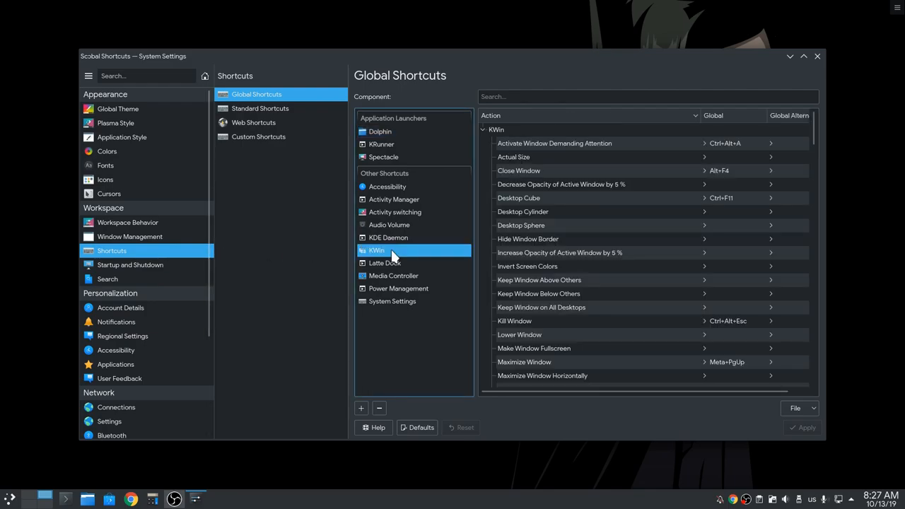
scroll(down, 3)
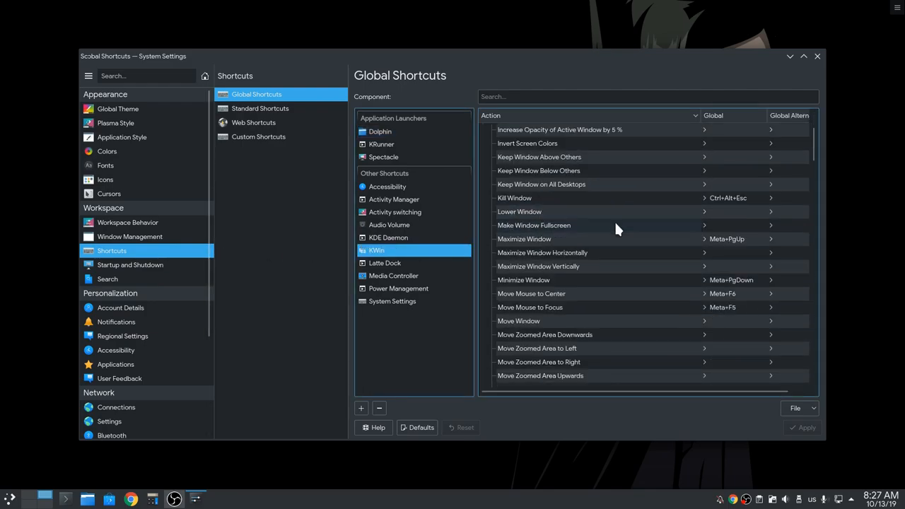
scroll(down, 3)
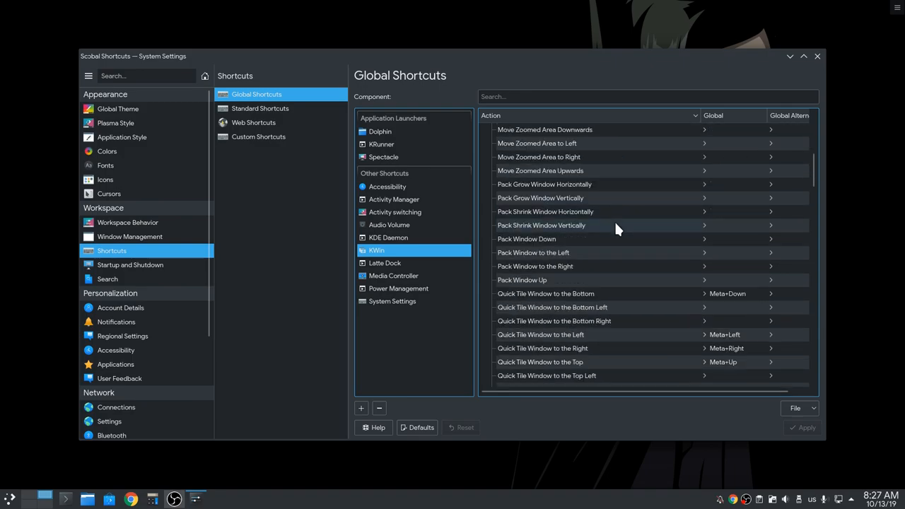
scroll(down, 3)
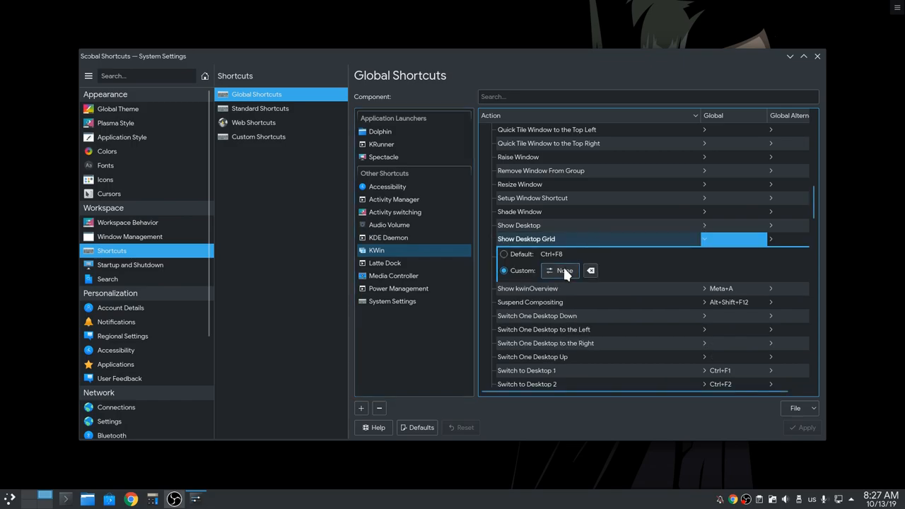
Record Meta+S for Show Desktop Grid and Meta+Ctrl+arrows for desktop switching, then apply
key(Meta+s)
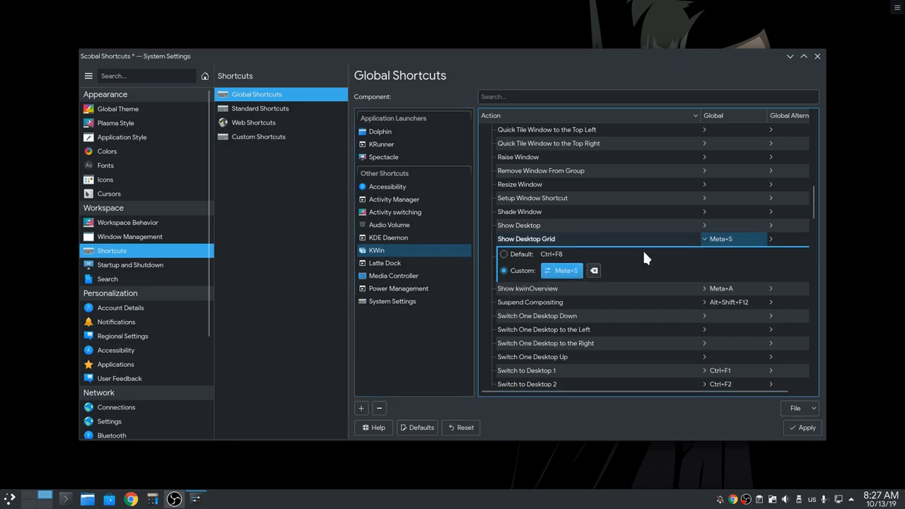
click(563, 270)
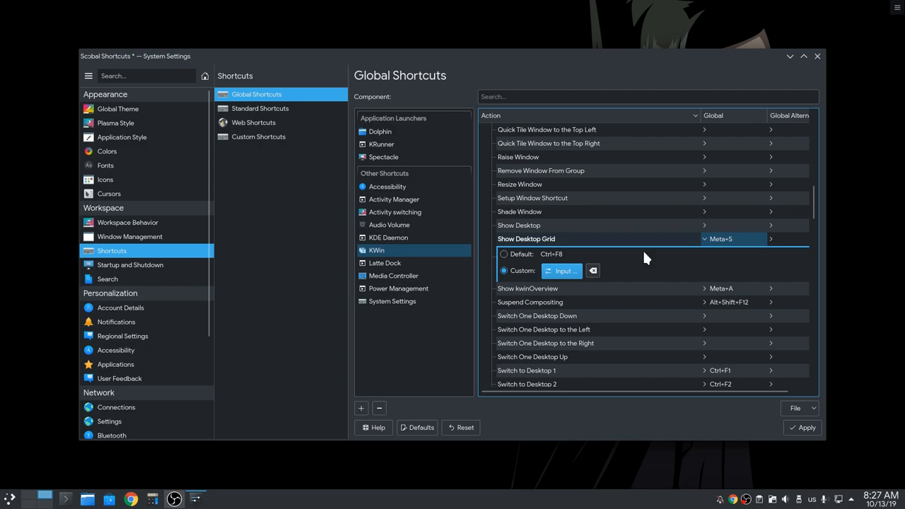
mouse_move(596, 325)
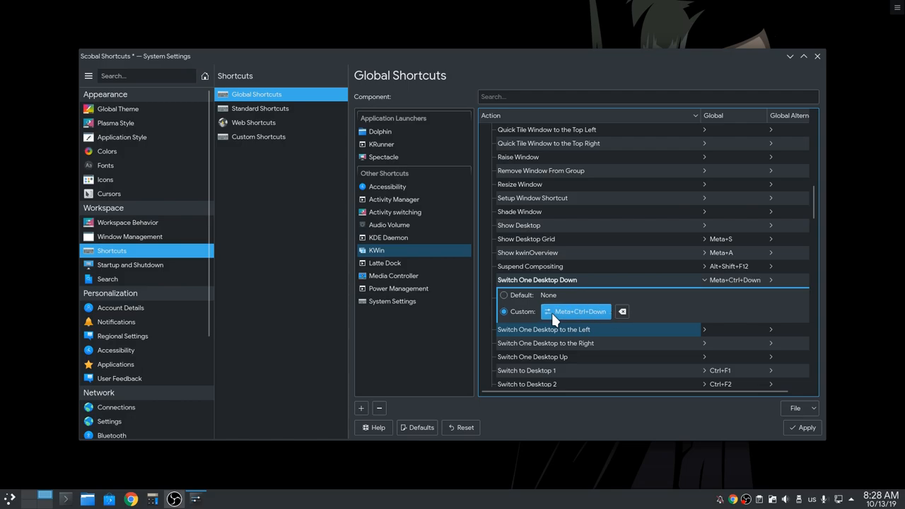
click(542, 328)
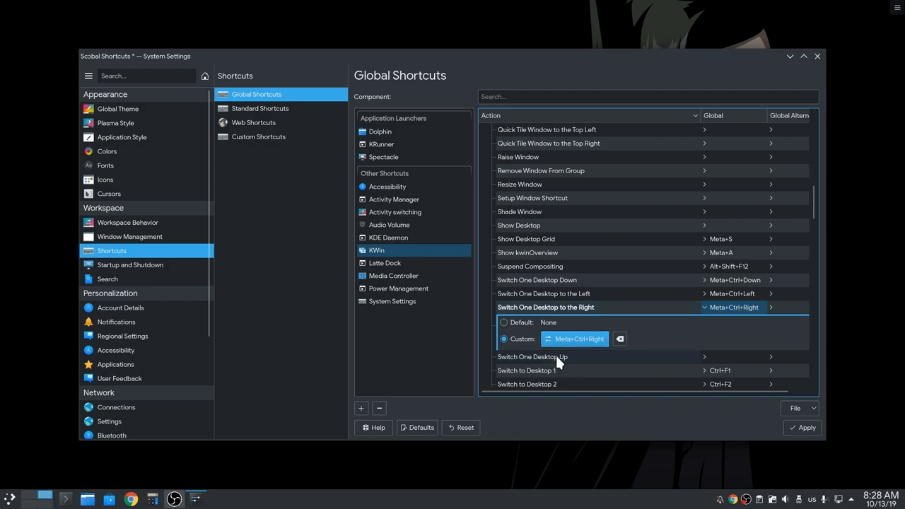
click(531, 356)
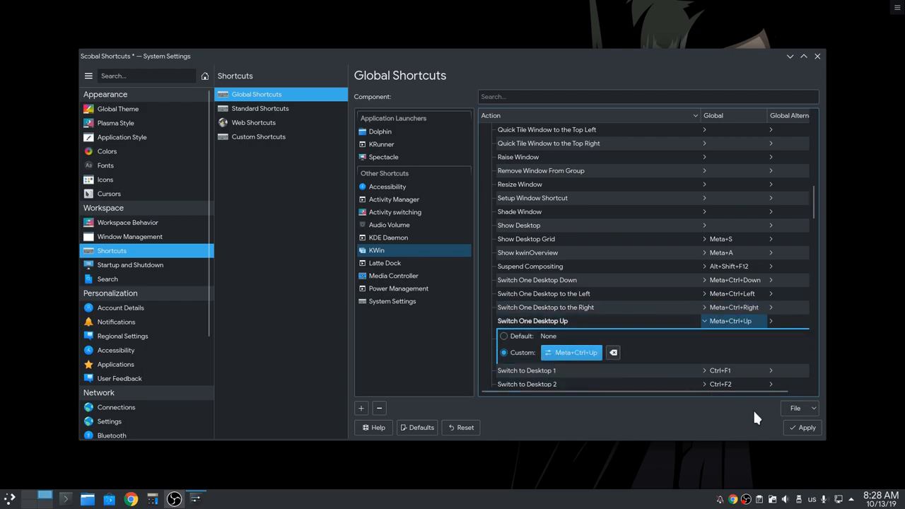
click(806, 427)
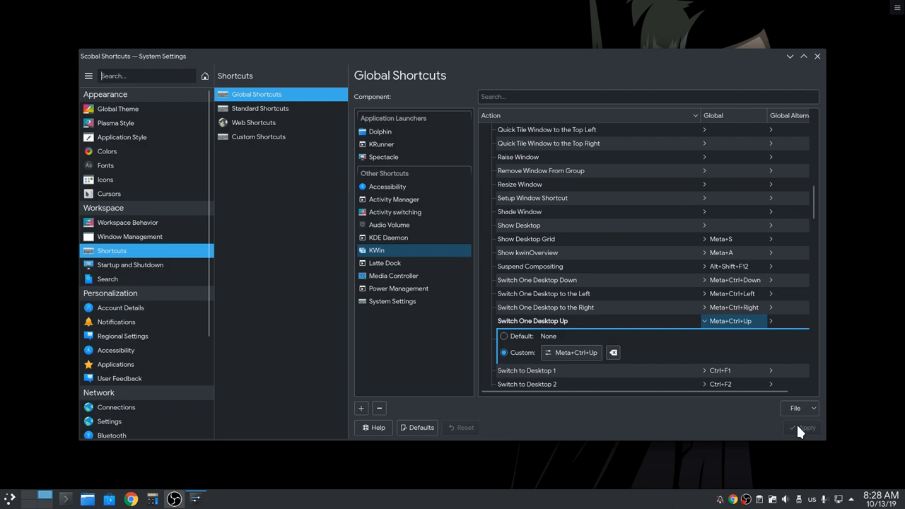
Inspect the Switch to Desktop 1 shortcut further down the list
scroll(down, 3)
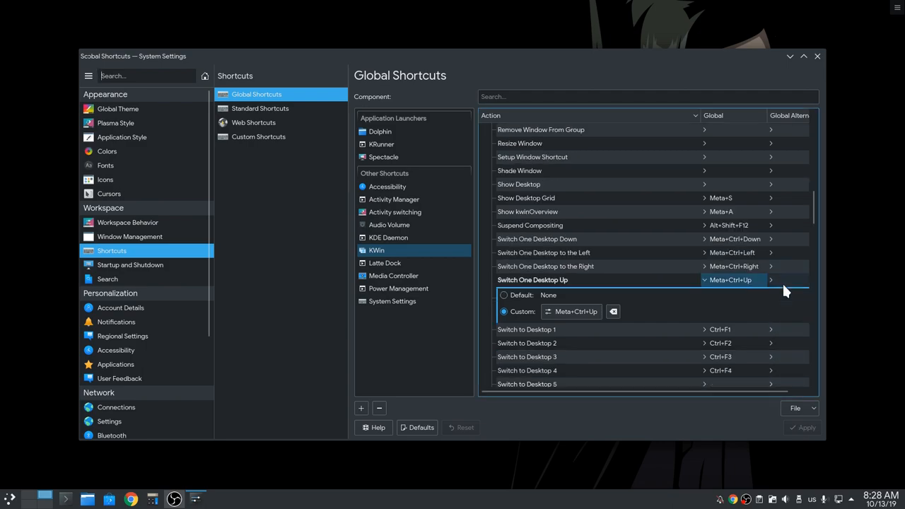
click(526, 328)
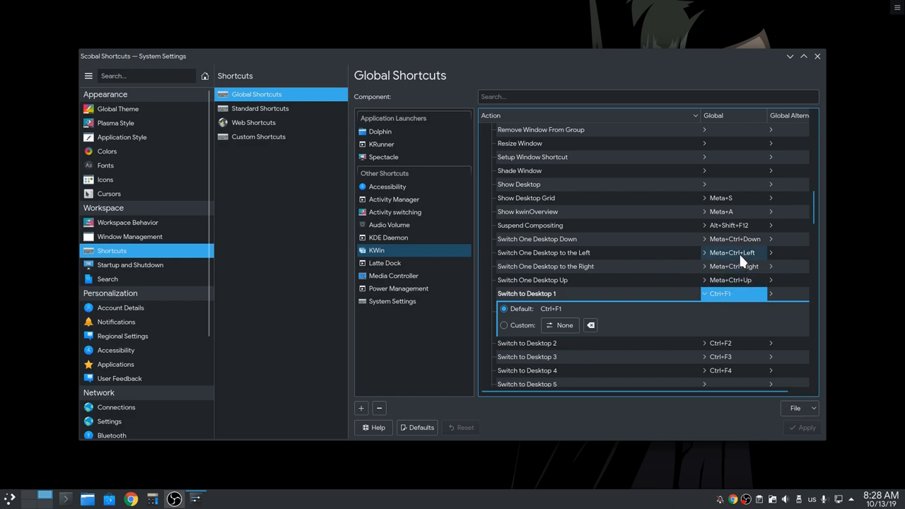
mouse_move(738, 240)
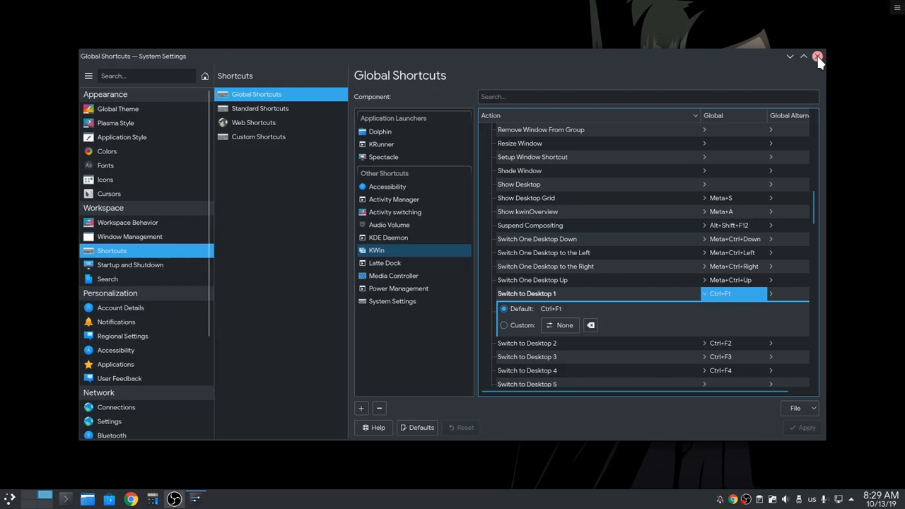
mouse_move(182, 226)
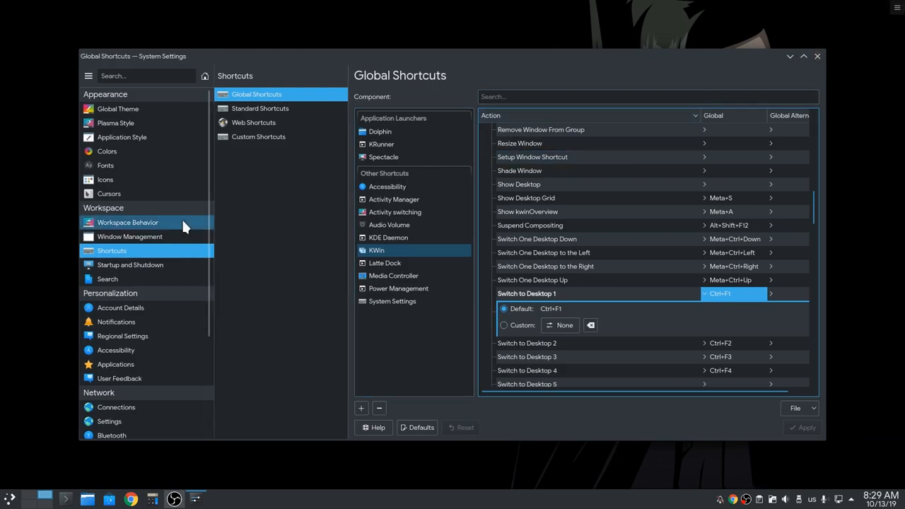
Back on Virtual Desktops, turn off 'Navigation wraps around'
click(127, 222)
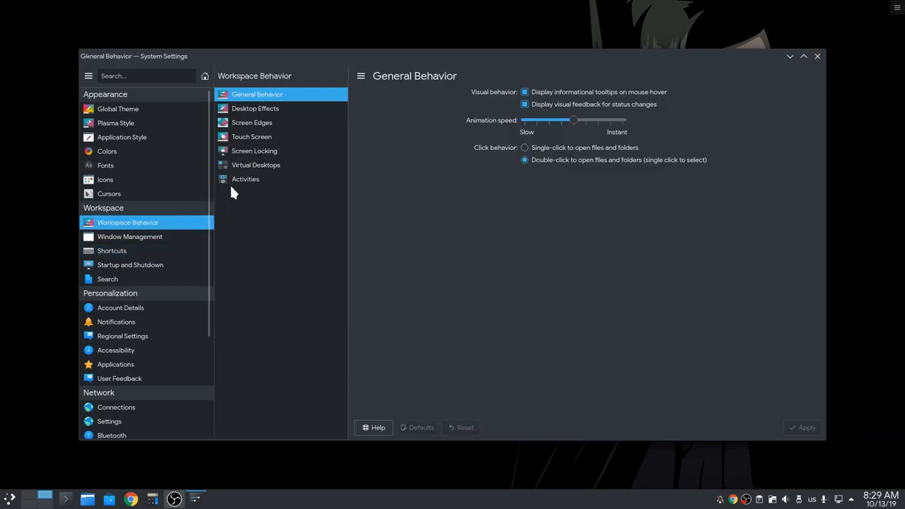
mouse_move(281, 169)
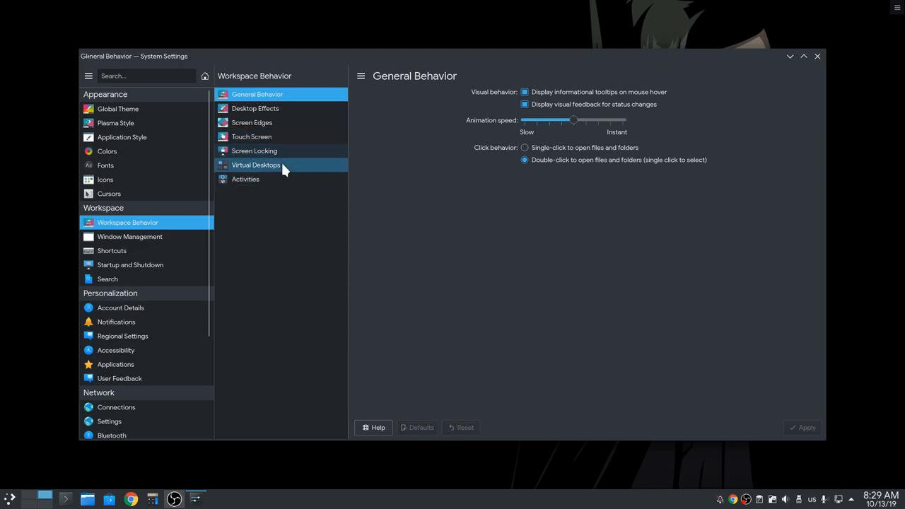
click(256, 164)
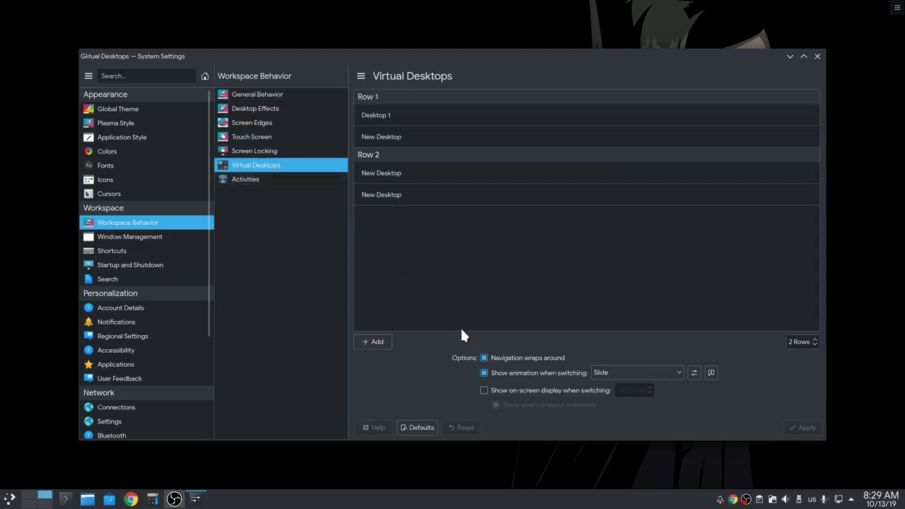
click(484, 358)
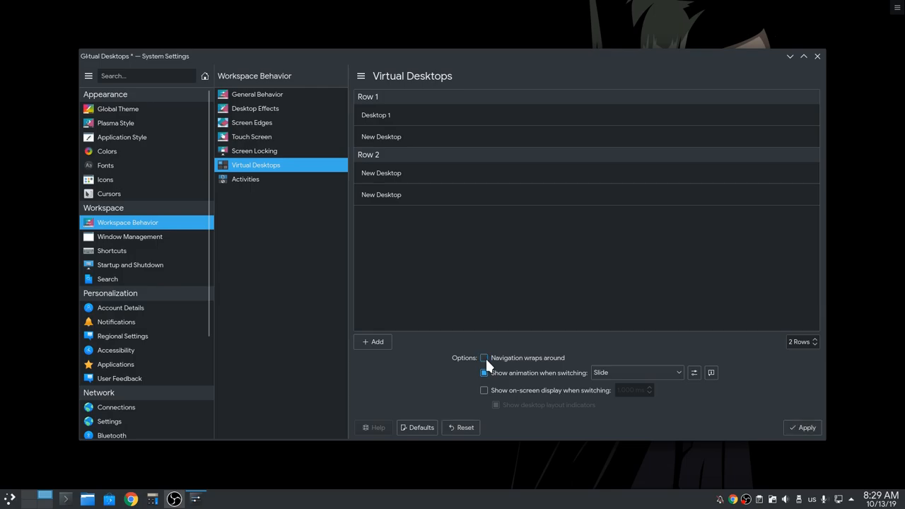